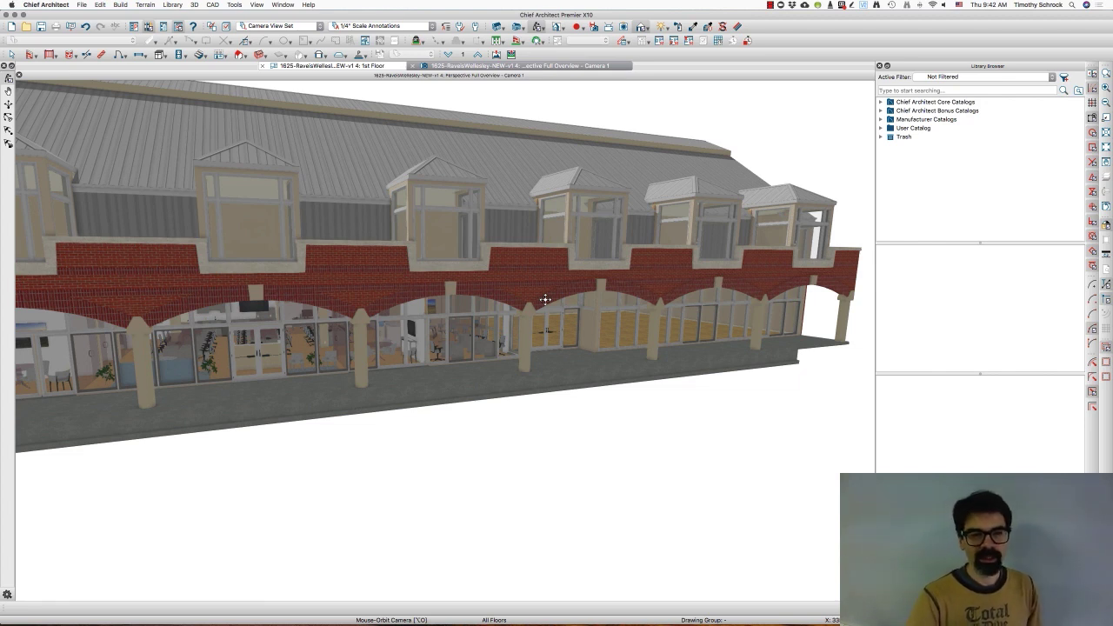
{"action": "mouse_move", "coordinate": [522, 307]}
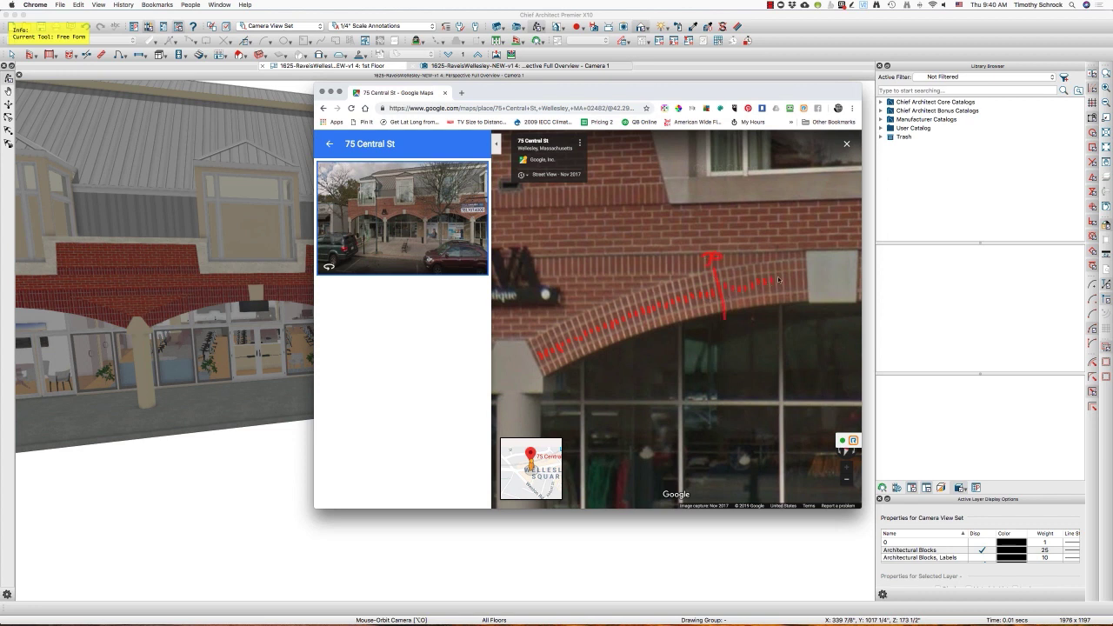
View the Street View photo of the brick arch at 75 Central St in Chrome.
{"action": "type", "text": "42"}
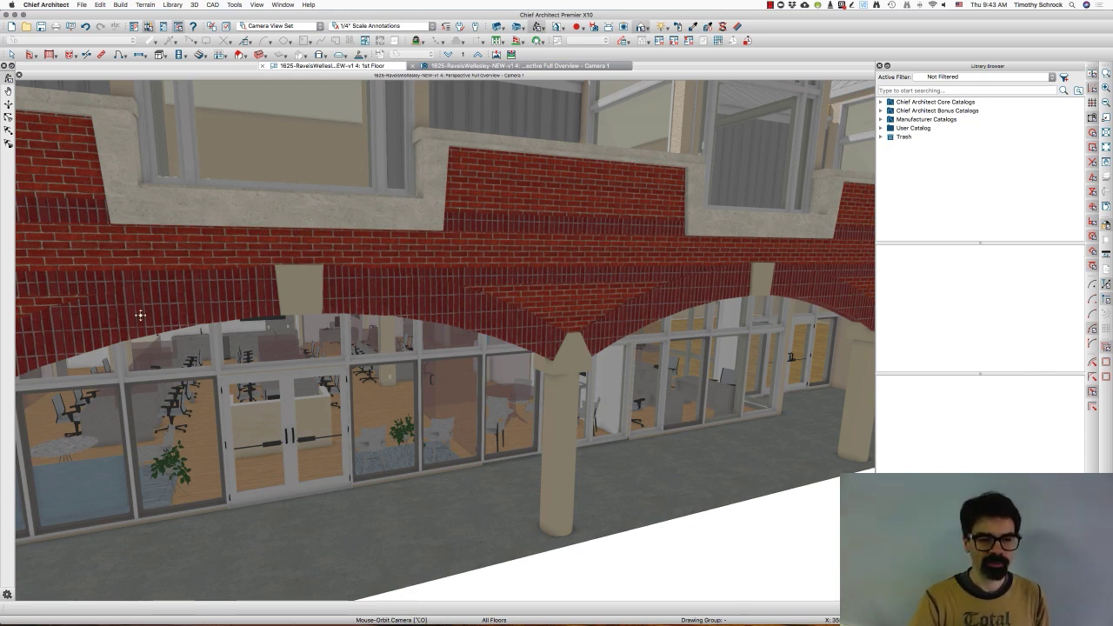
{"action": "mouse_move", "coordinate": [533, 337]}
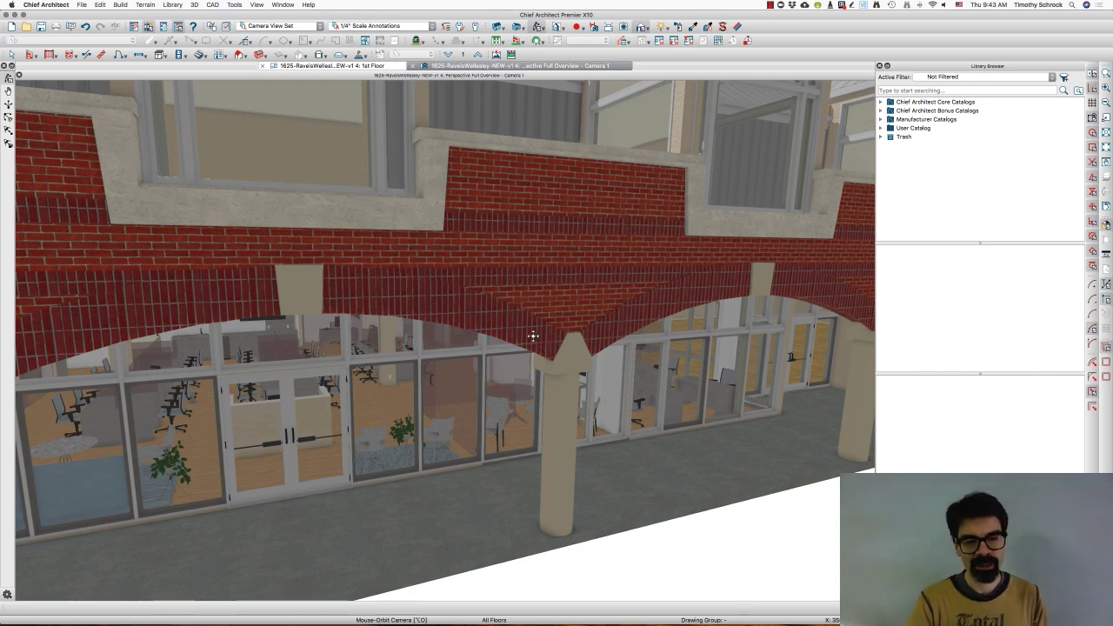
{"action": "mouse_move", "coordinate": [310, 302]}
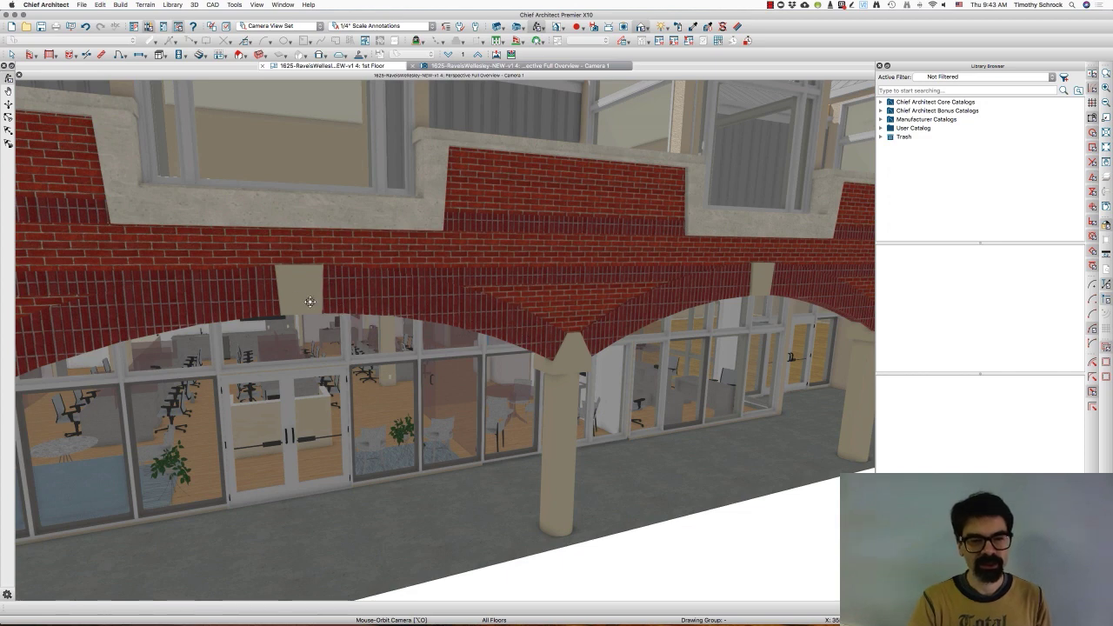
{"action": "mouse_move", "coordinate": [182, 312]}
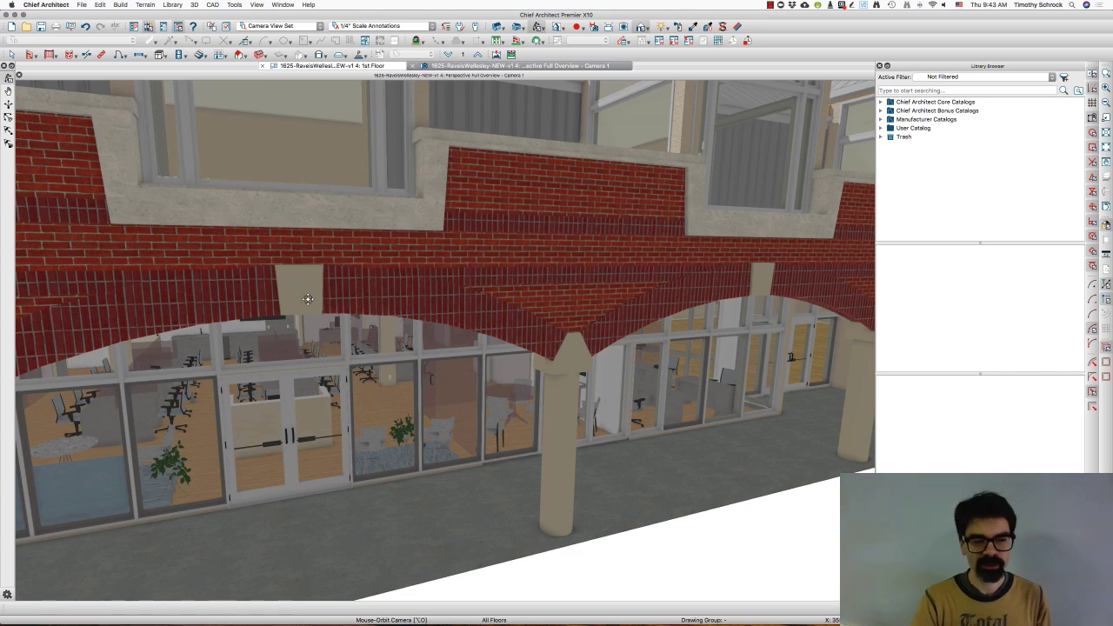
{"action": "mouse_move", "coordinate": [498, 324]}
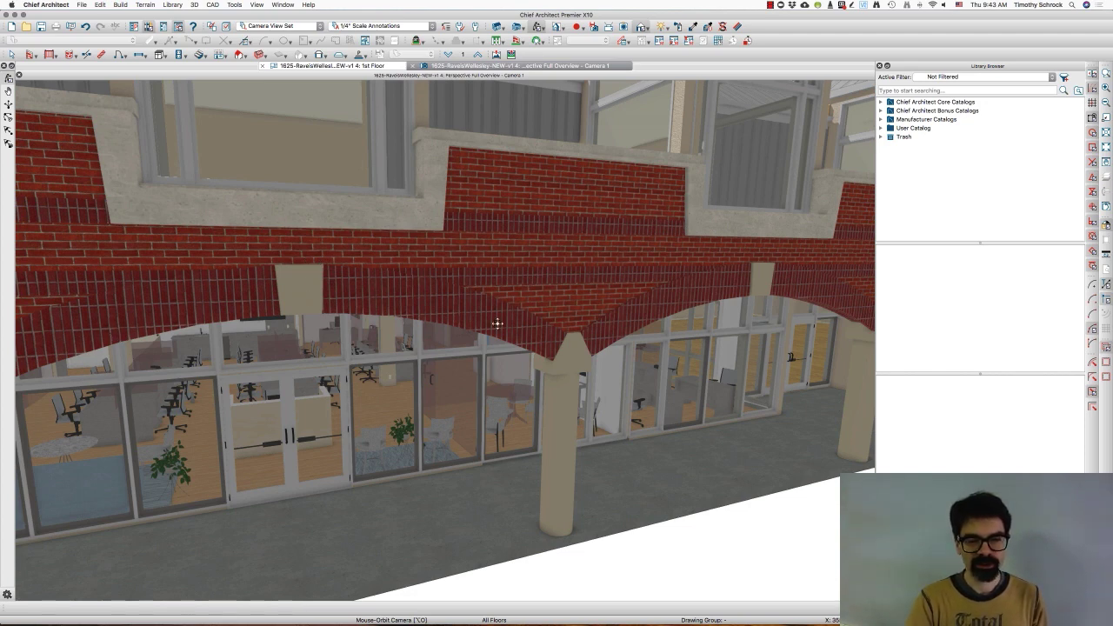
{"action": "left_click_drag", "start_coordinate": [498, 324], "coordinate": [420, 352]}
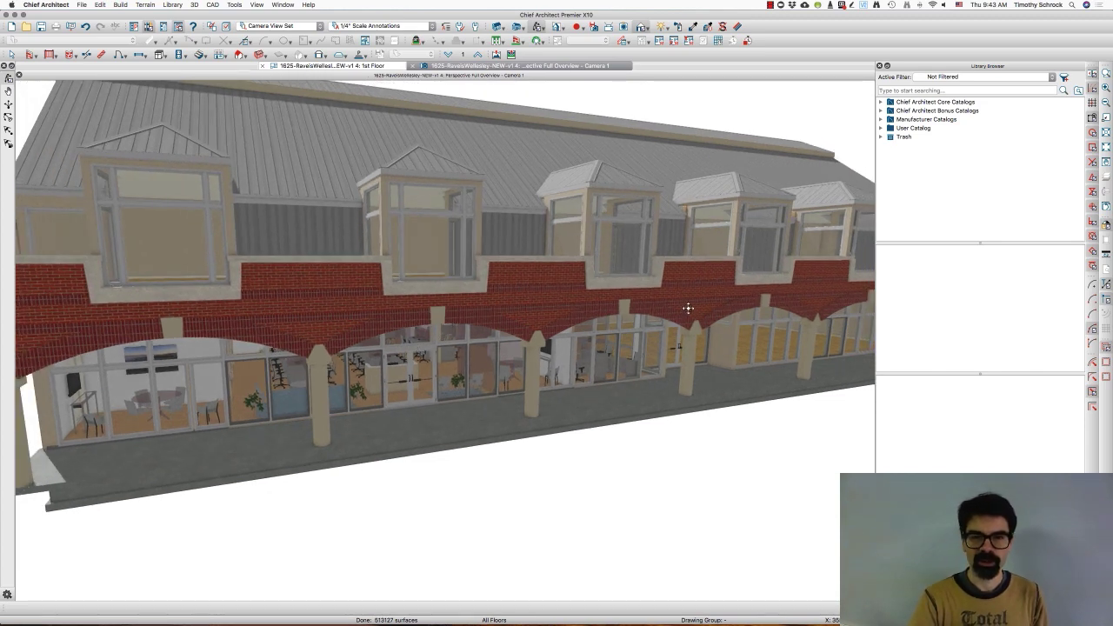
{"action": "mouse_move", "coordinate": [574, 260]}
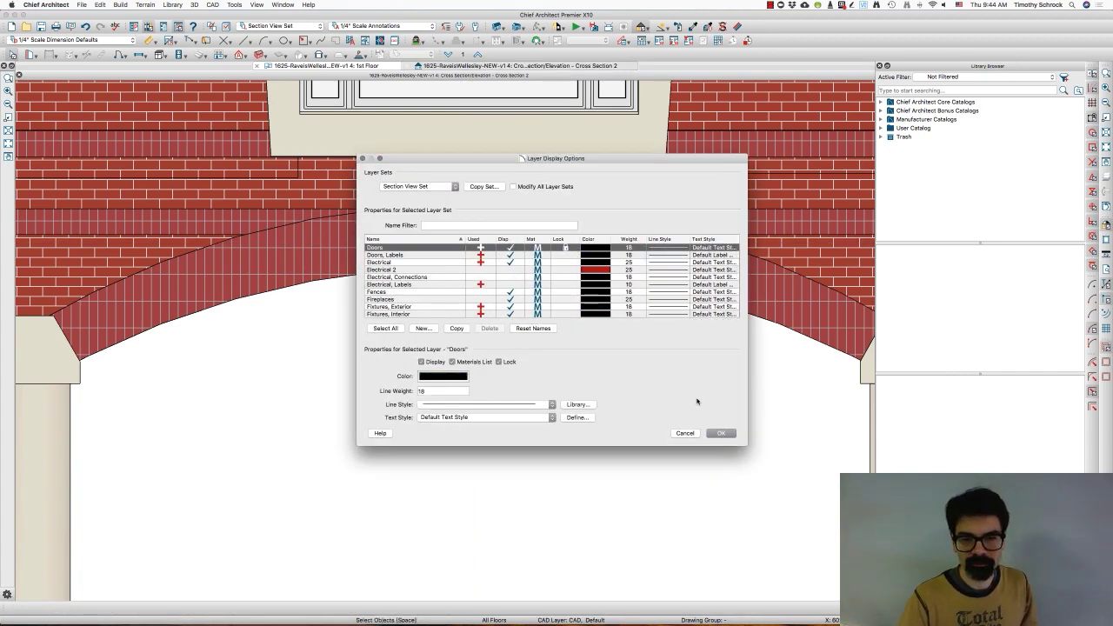
{"action": "left_click", "coordinate": [720, 434]}
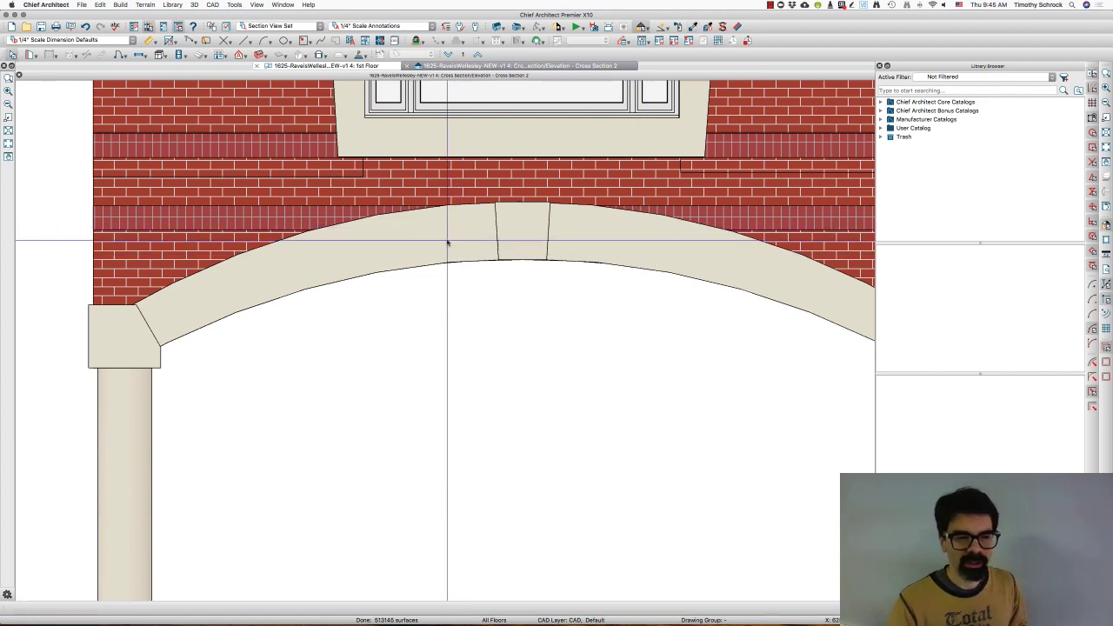
Select the stone arch so its arc centre points appear below it.
{"action": "left_click", "coordinate": [522, 235]}
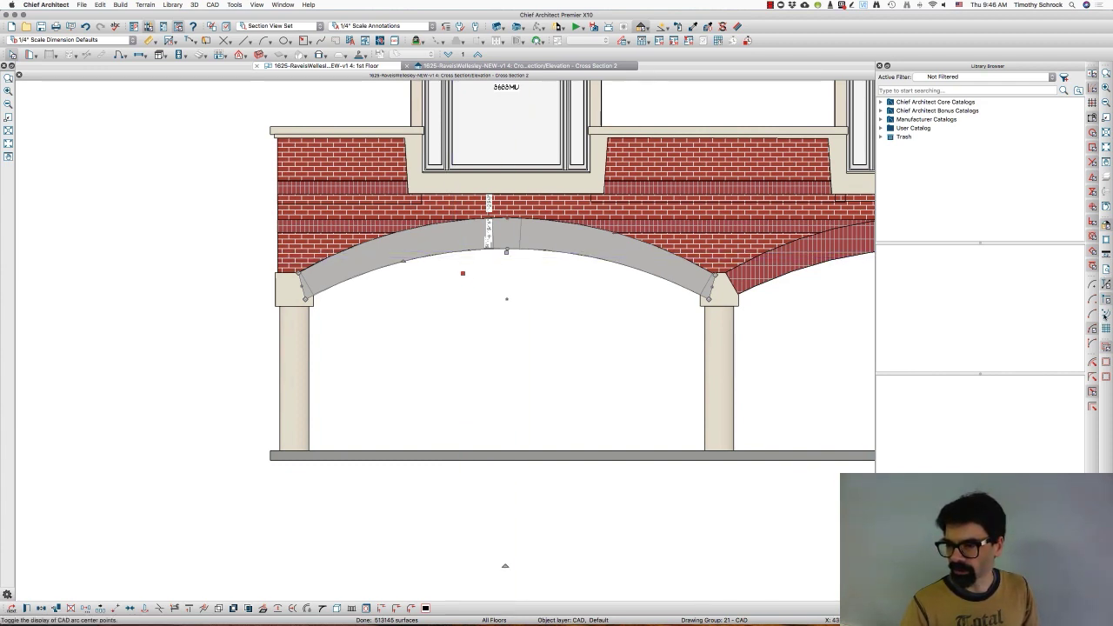
{"action": "mouse_move", "coordinate": [1106, 324]}
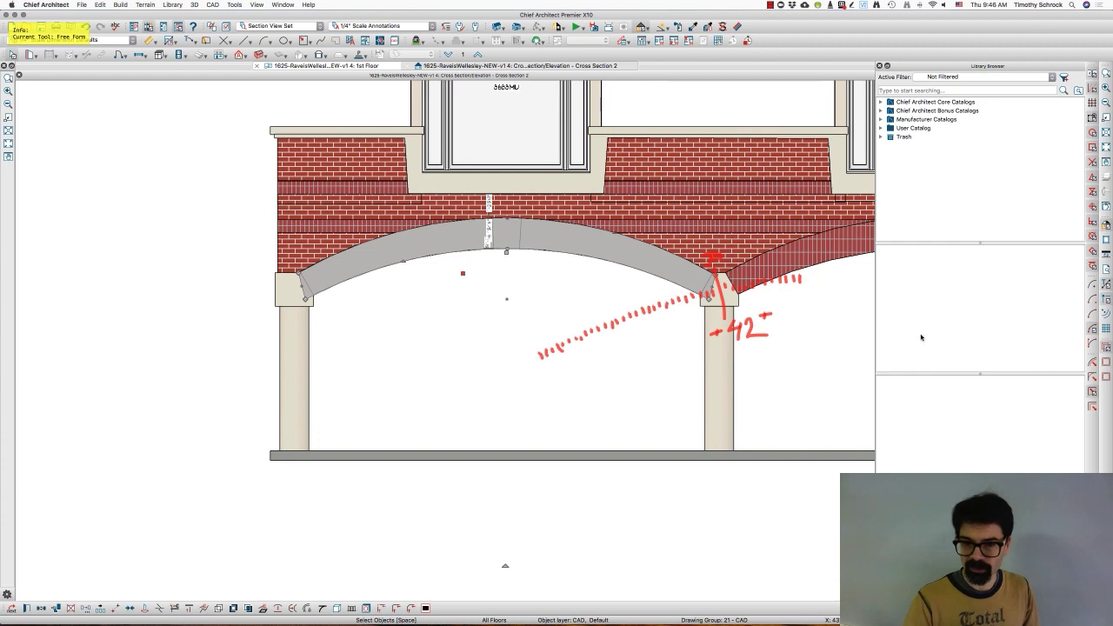
{"action": "left_click_drag", "start_coordinate": [518, 409], "coordinate": [814, 346]}
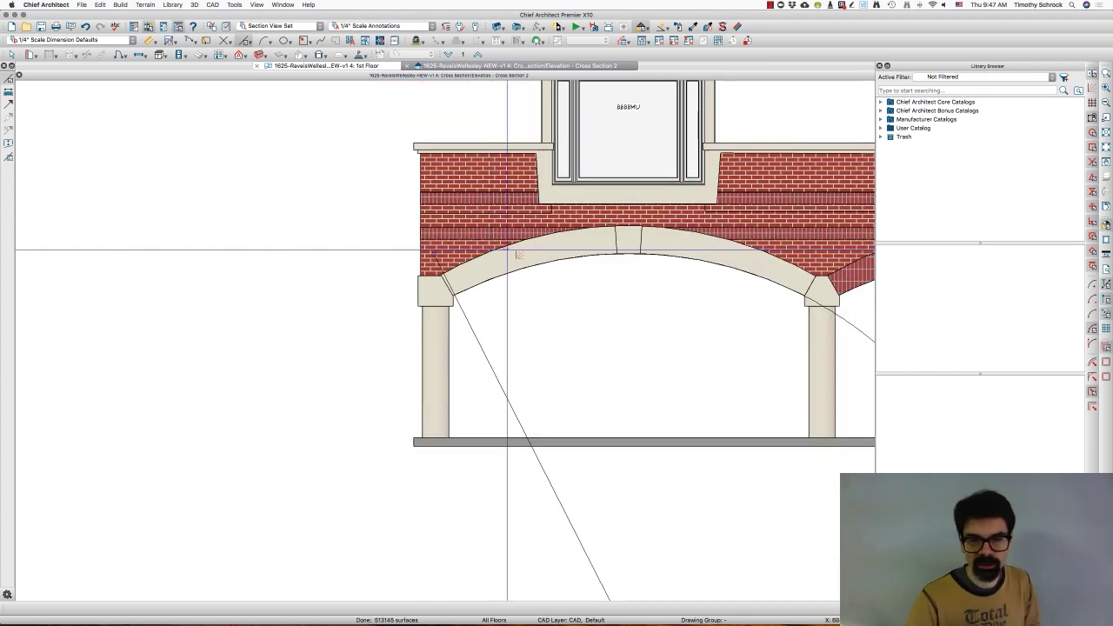
Draw a radial line from the arch end to the centre point below the arch.
{"action": "left_click", "coordinate": [626, 252]}
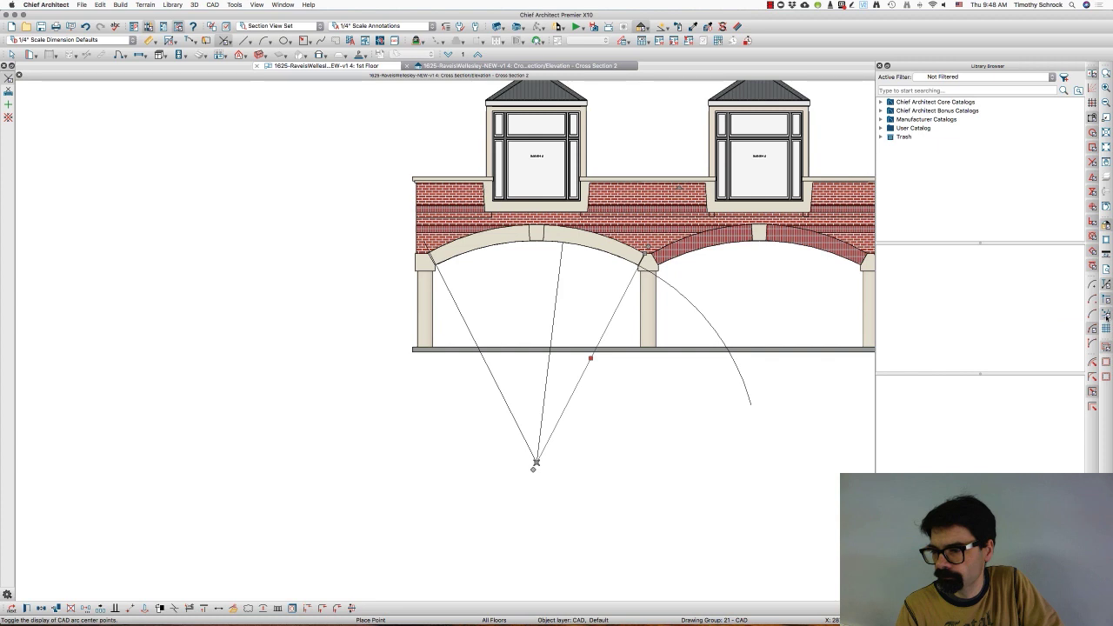
{"action": "mouse_move", "coordinate": [1093, 370]}
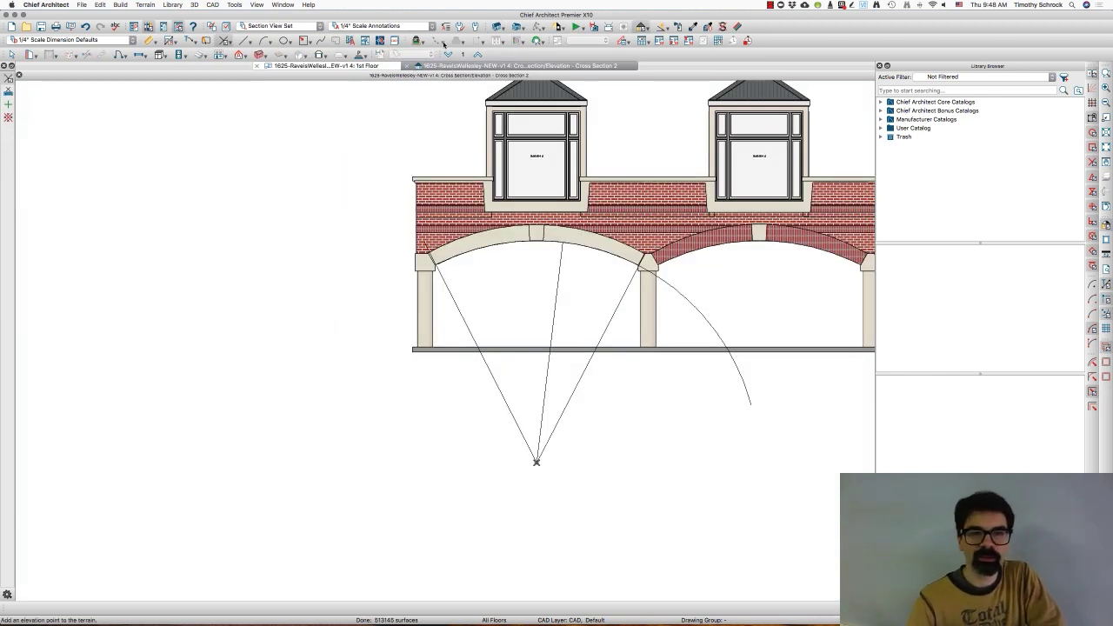
{"action": "left_click", "coordinate": [256, 5]}
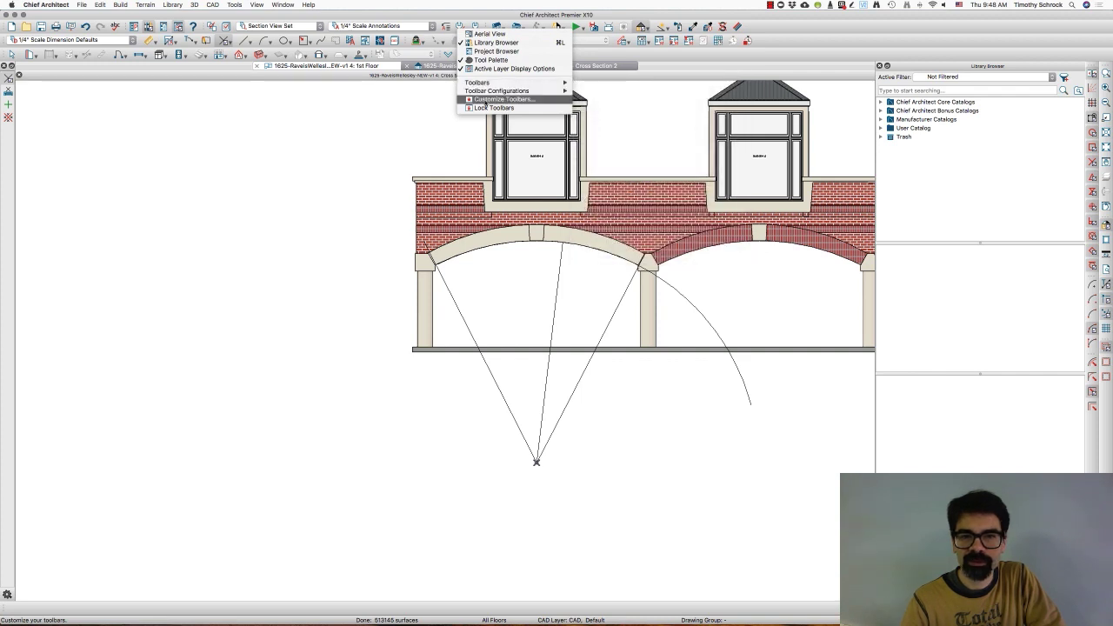
{"action": "left_click", "coordinate": [502, 99]}
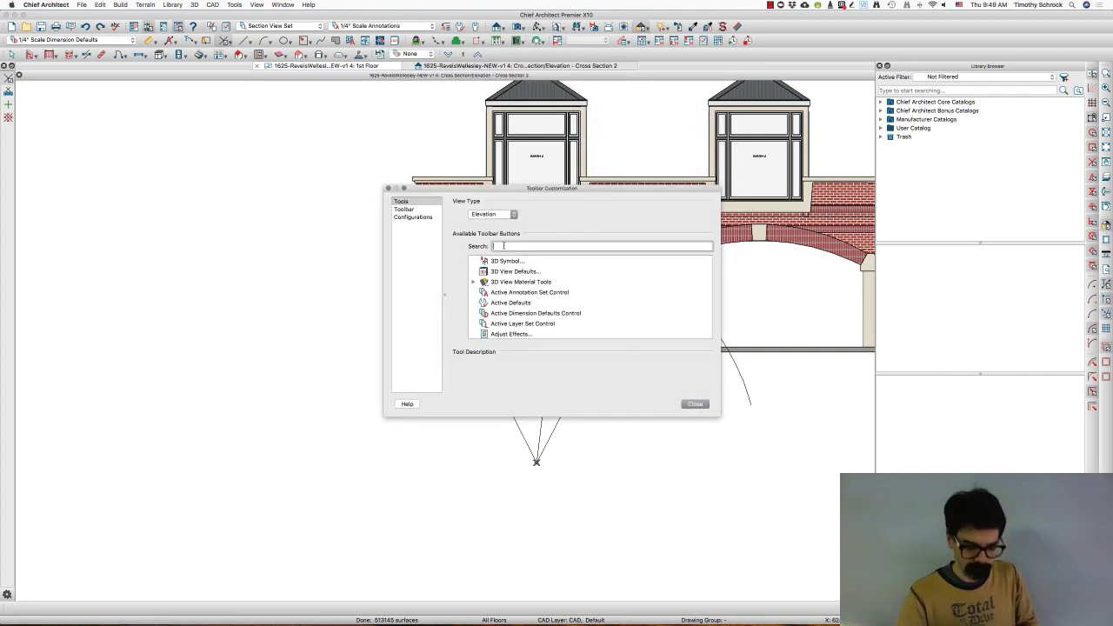
{"action": "type", "text": "rotate"}
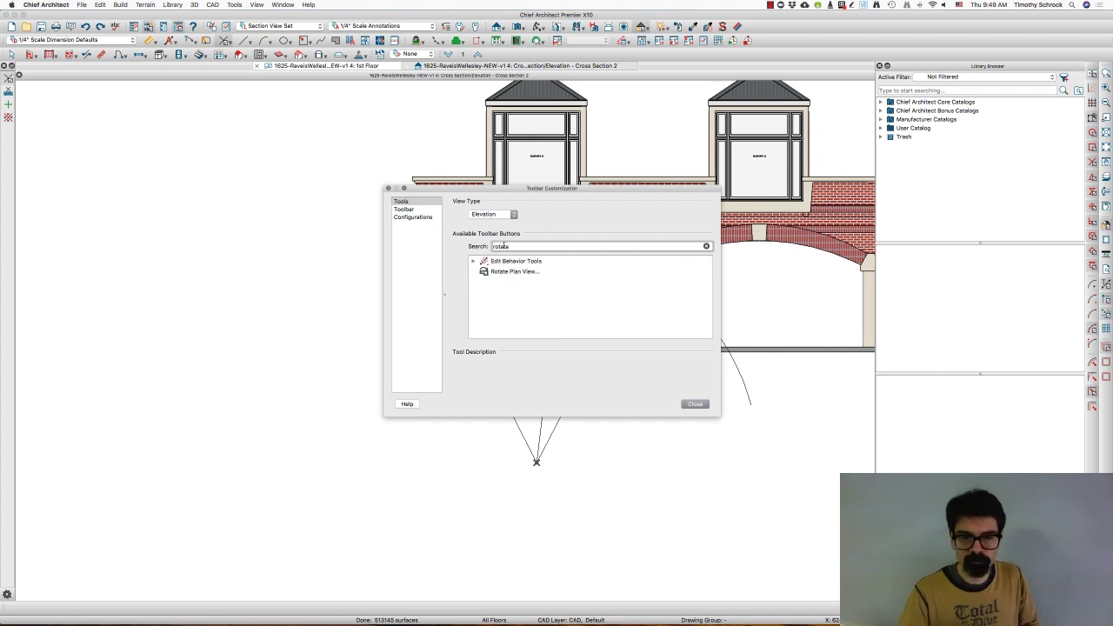
{"action": "left_click", "coordinate": [474, 261]}
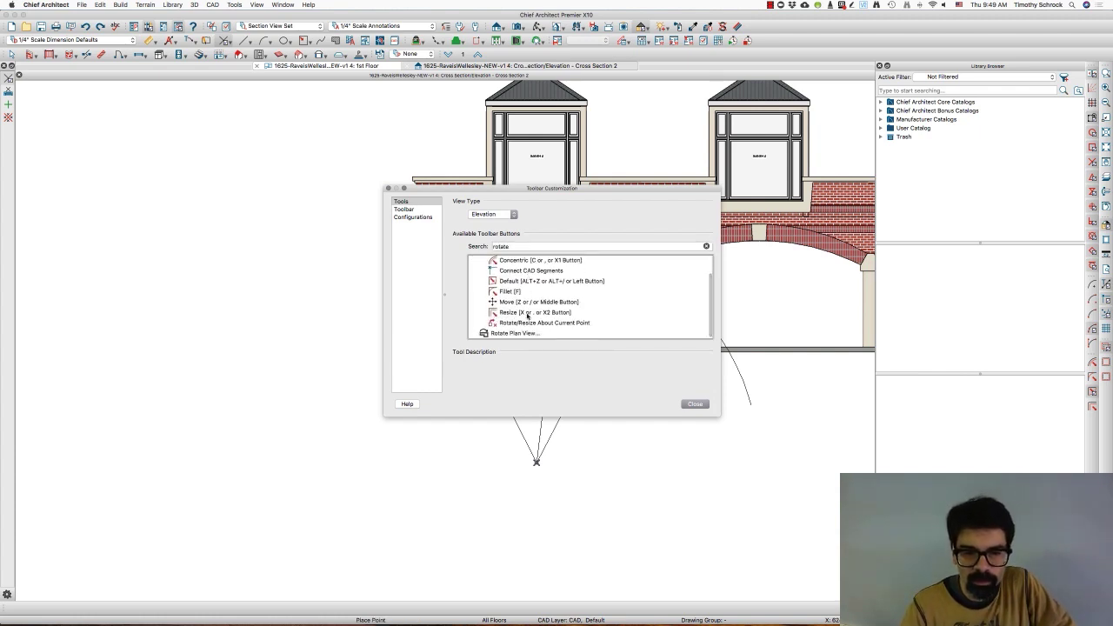
{"action": "left_click", "coordinate": [544, 323]}
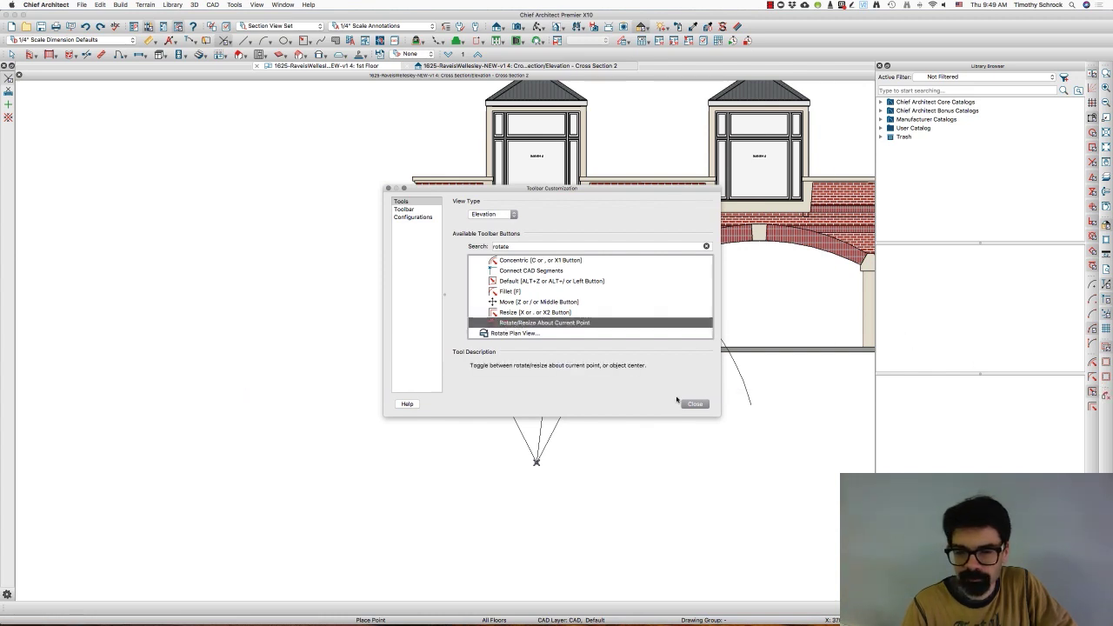
{"action": "left_click", "coordinate": [695, 403]}
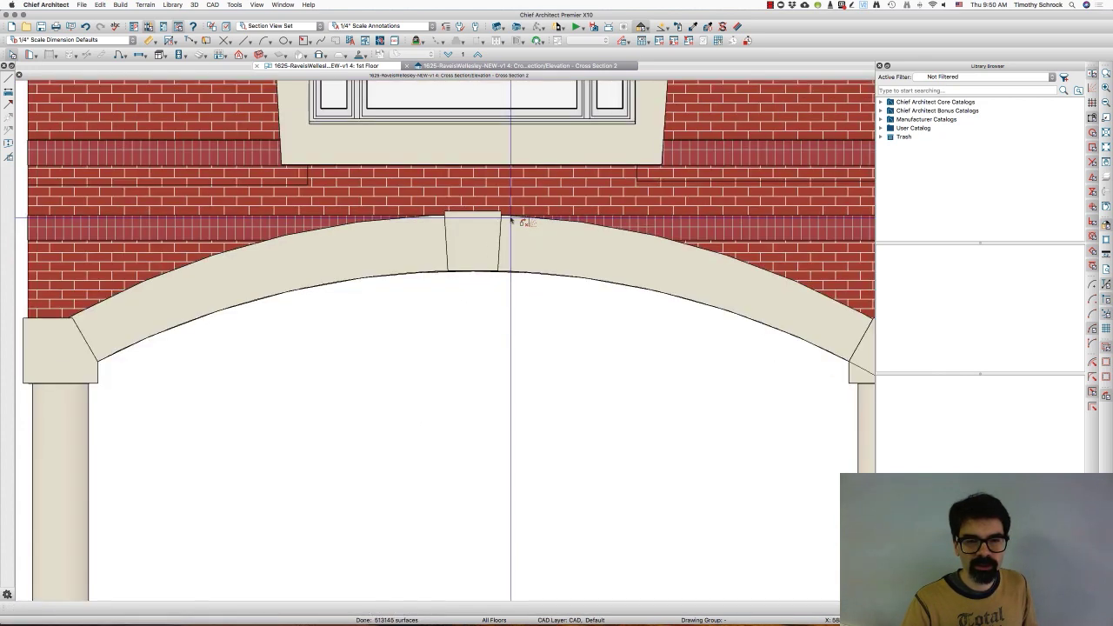
Zoom in on the left radial line near the keystone's left edge.
{"action": "scroll", "scroll_direction": "down", "scroll_amount": 3}
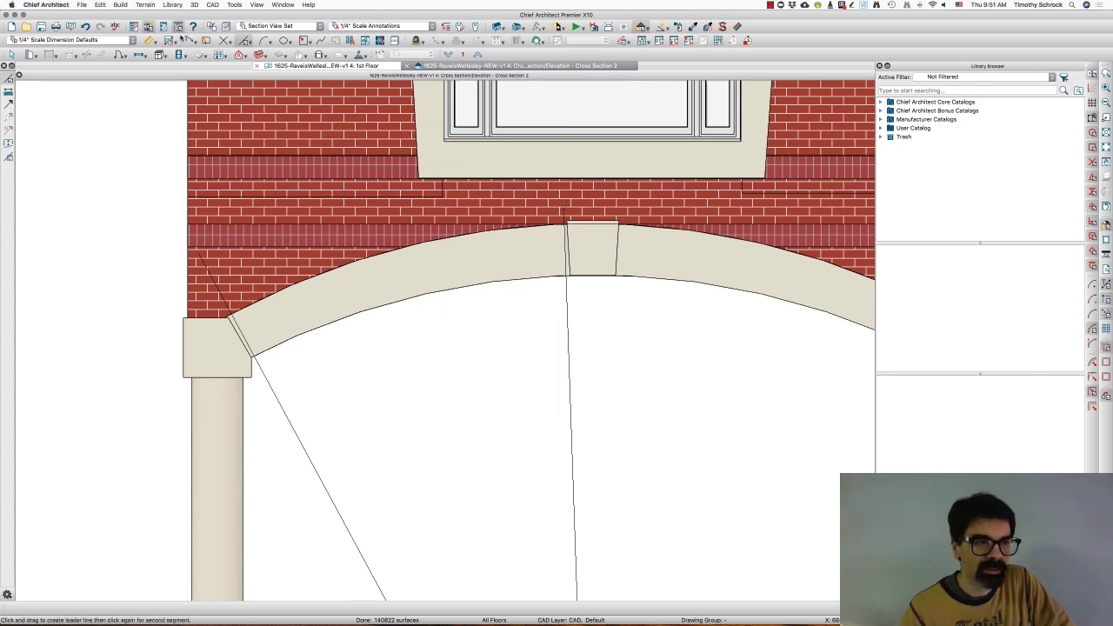
Dimension the angle between the radial lines and show it in decimal degrees (26.398923°).
{"action": "left_click", "coordinate": [148, 40]}
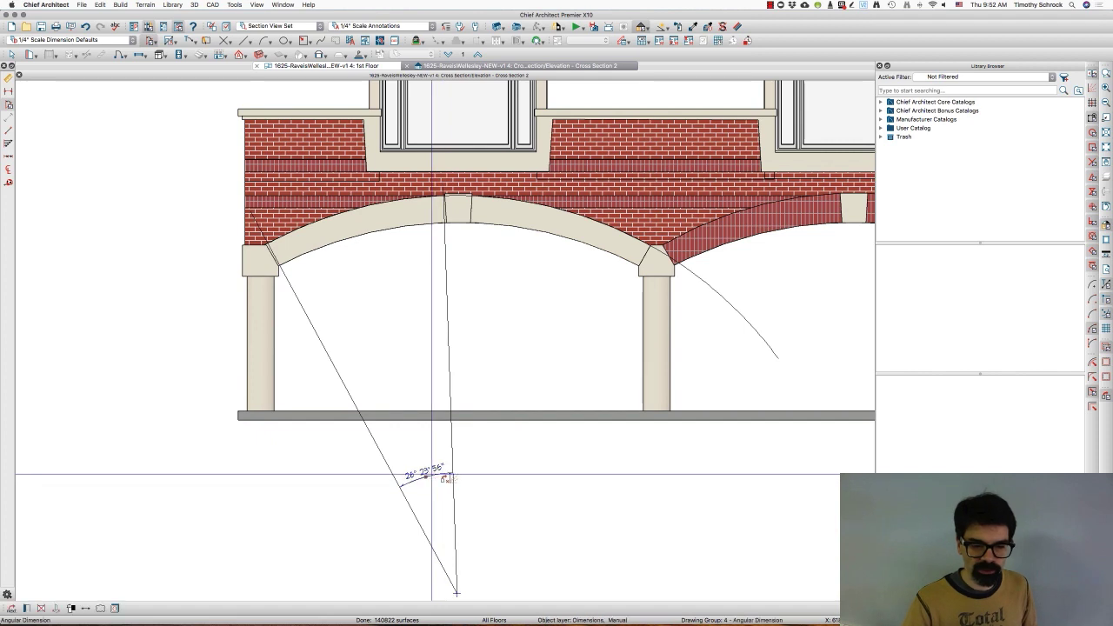
{"action": "double_click", "coordinate": [446, 478]}
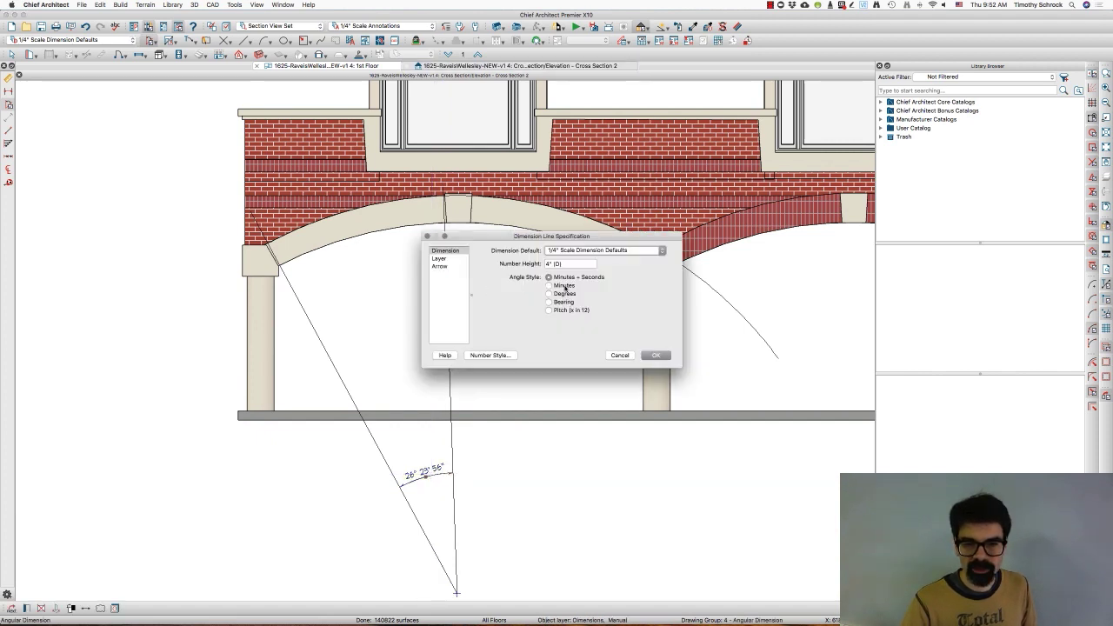
{"action": "left_click", "coordinate": [549, 294]}
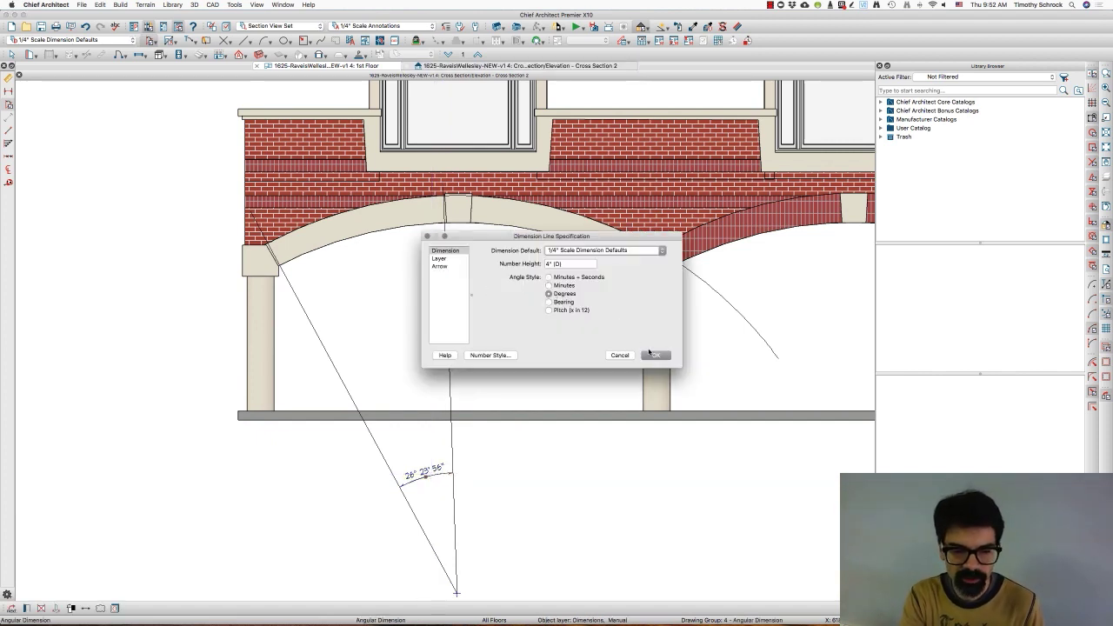
{"action": "left_click", "coordinate": [654, 355]}
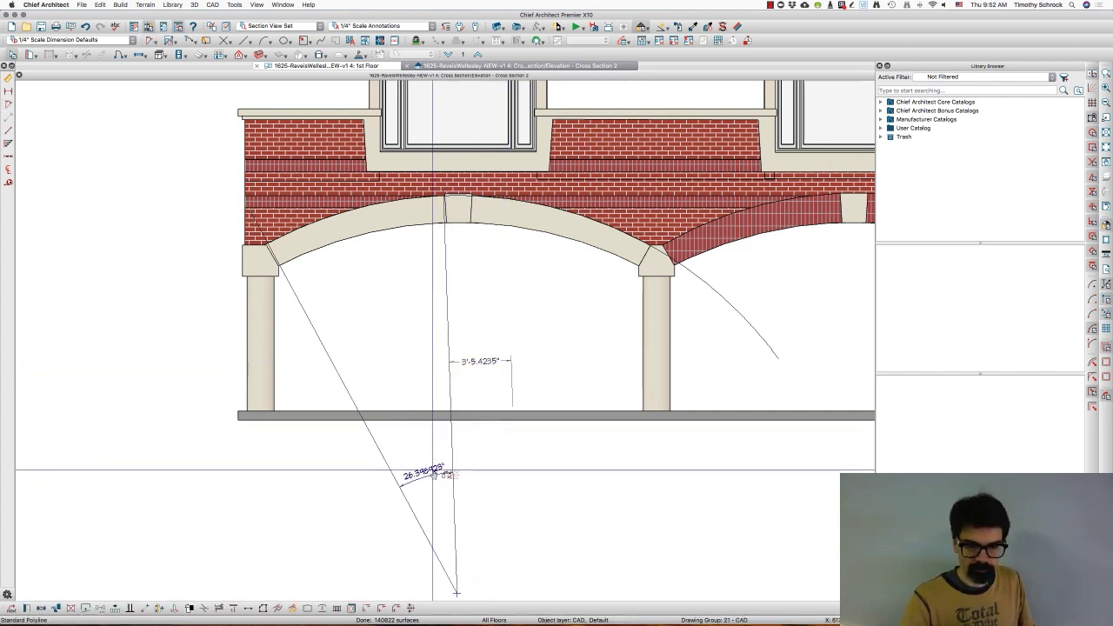
Edit the angular dimension value, entering 26.4, then refine it to read 26.0°.
{"action": "double_click", "coordinate": [426, 474]}
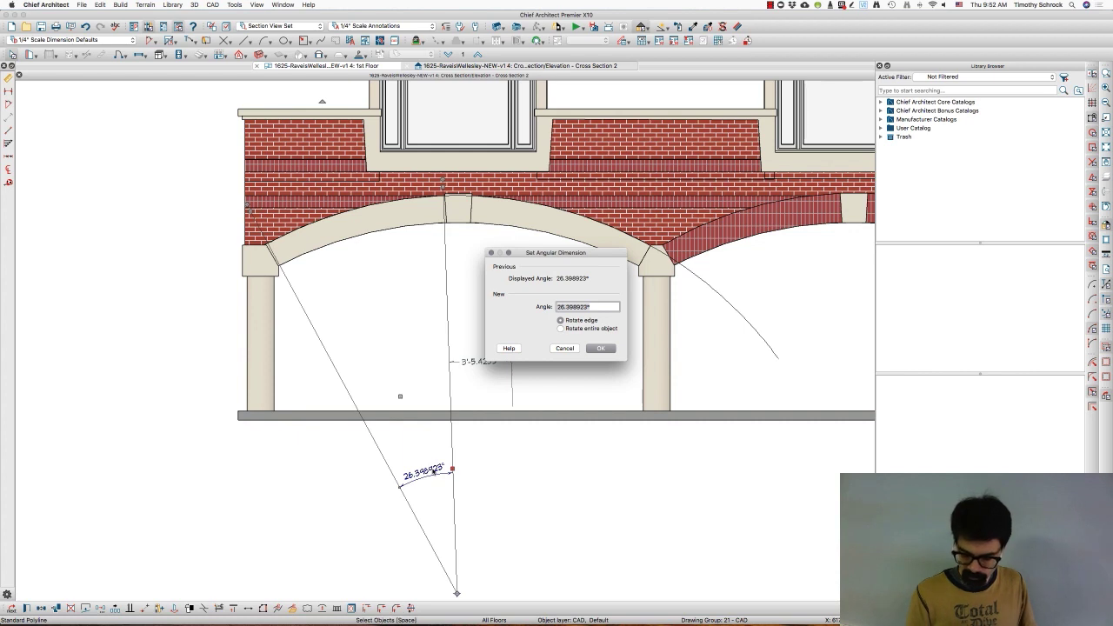
{"action": "type", "text": "26.4"}
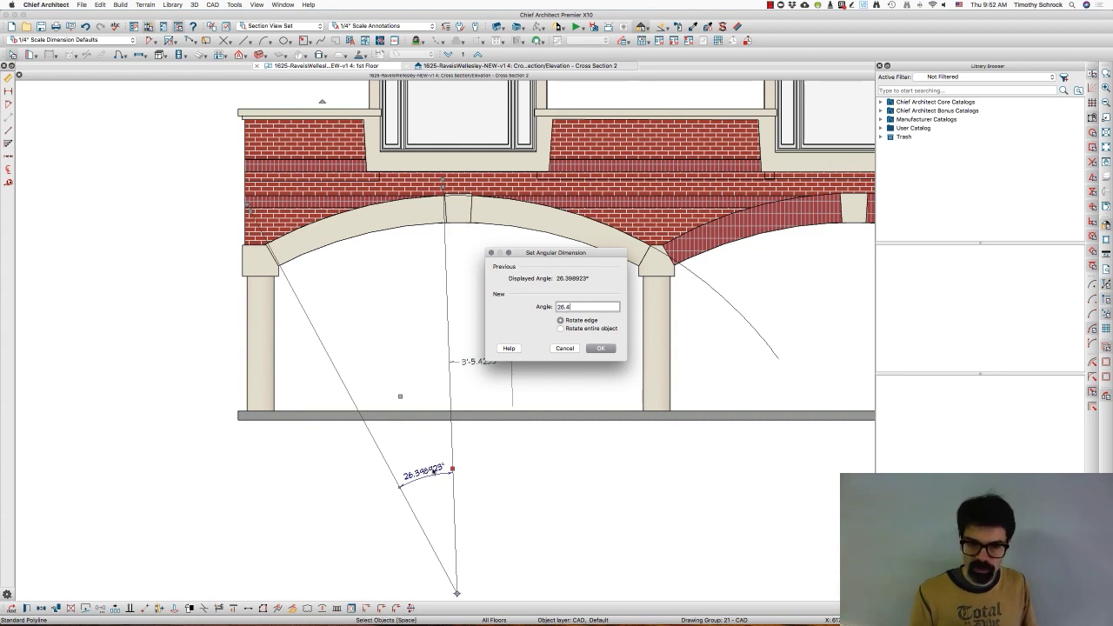
{"action": "left_click", "coordinate": [601, 348]}
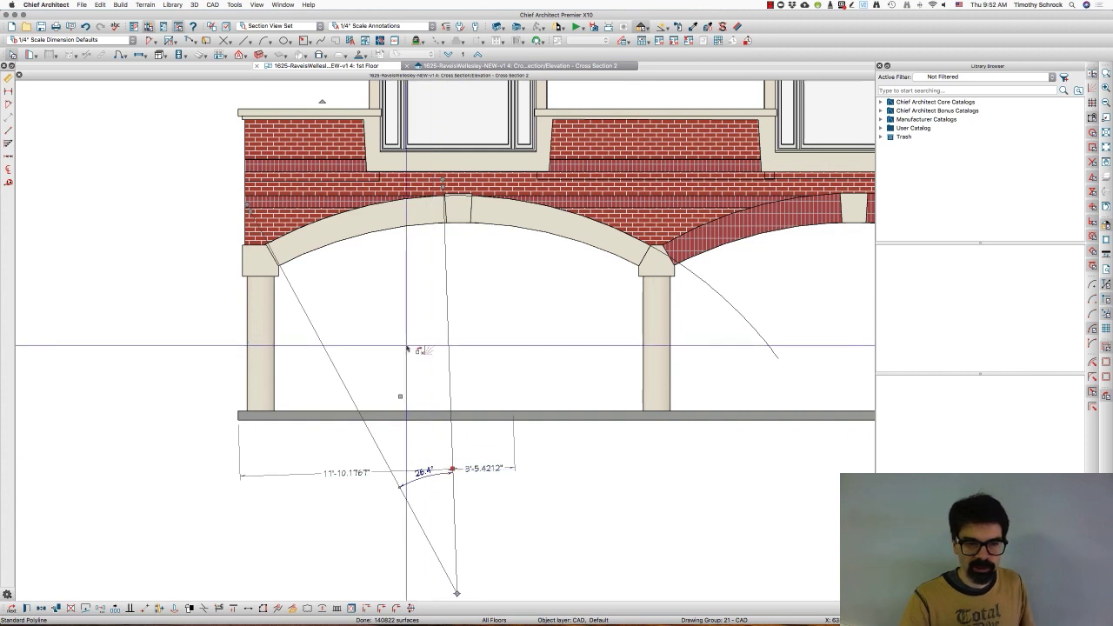
{"action": "double_click", "coordinate": [424, 470]}
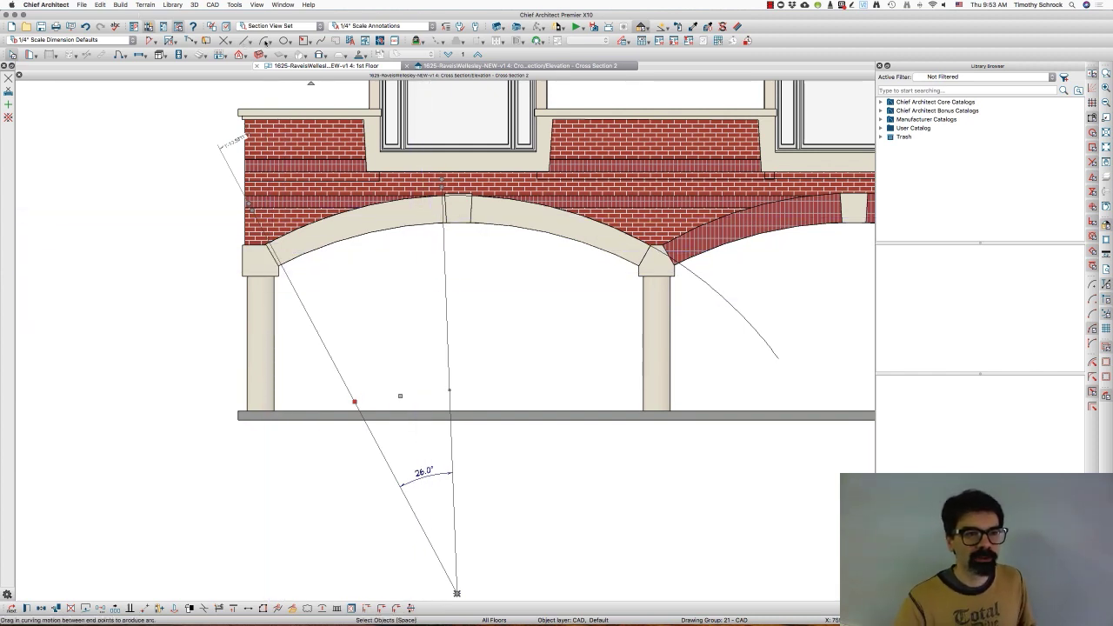
{"action": "left_click", "coordinate": [252, 53]}
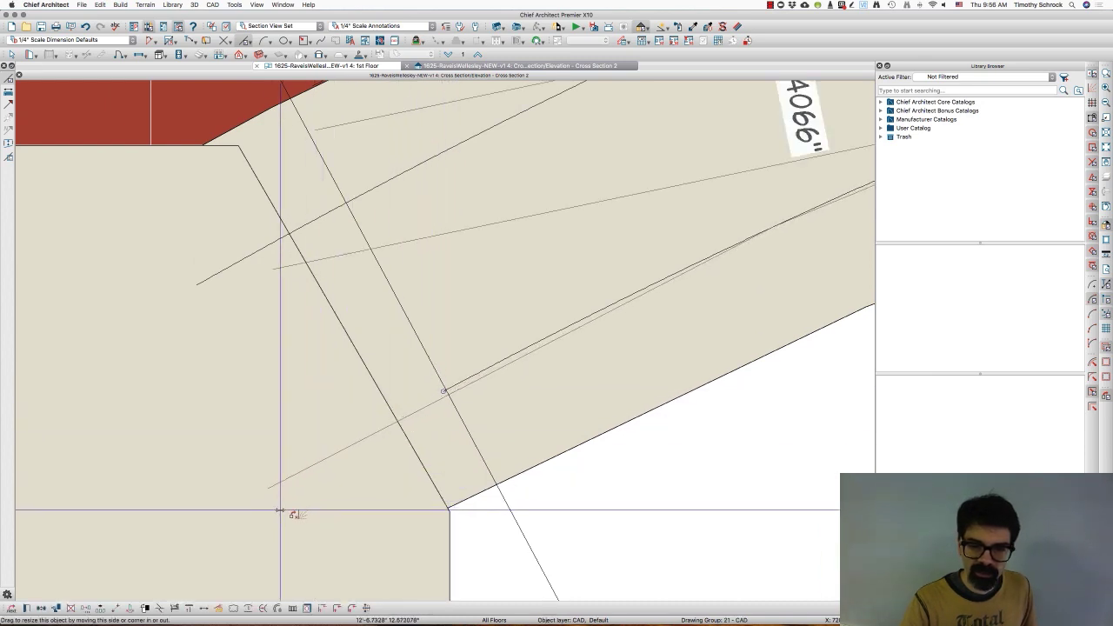
Drag the radial line's endpoint to trim it between the two inner arcs.
{"action": "left_click_drag", "start_coordinate": [282, 511], "coordinate": [383, 428]}
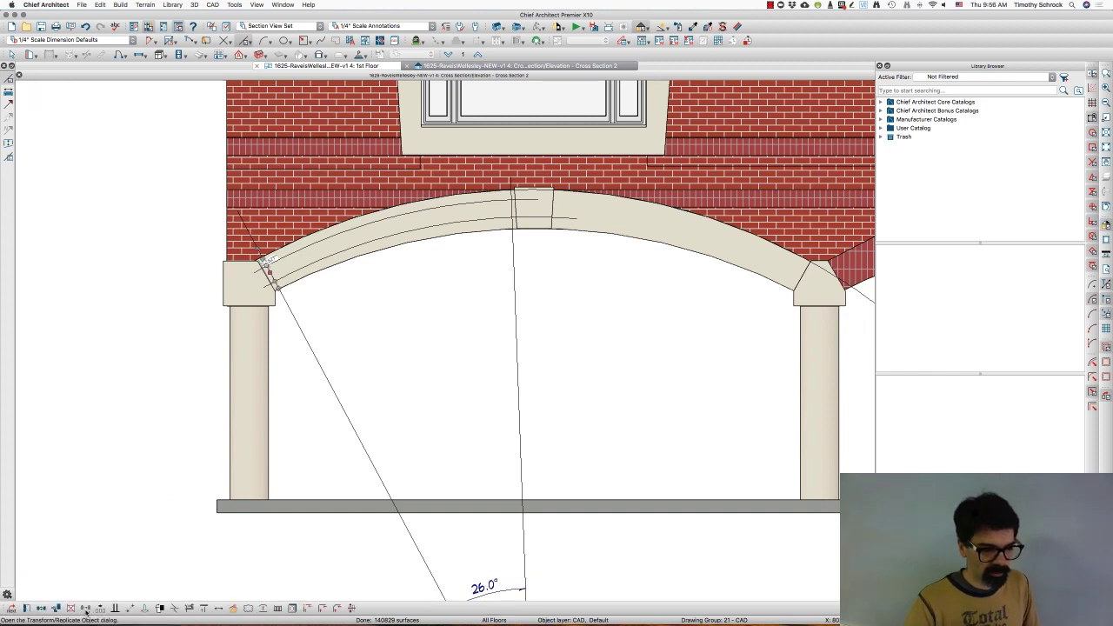
Set the joint line to replicate 42 copies rotated .619° about the current point.
{"action": "left_click", "coordinate": [85, 608]}
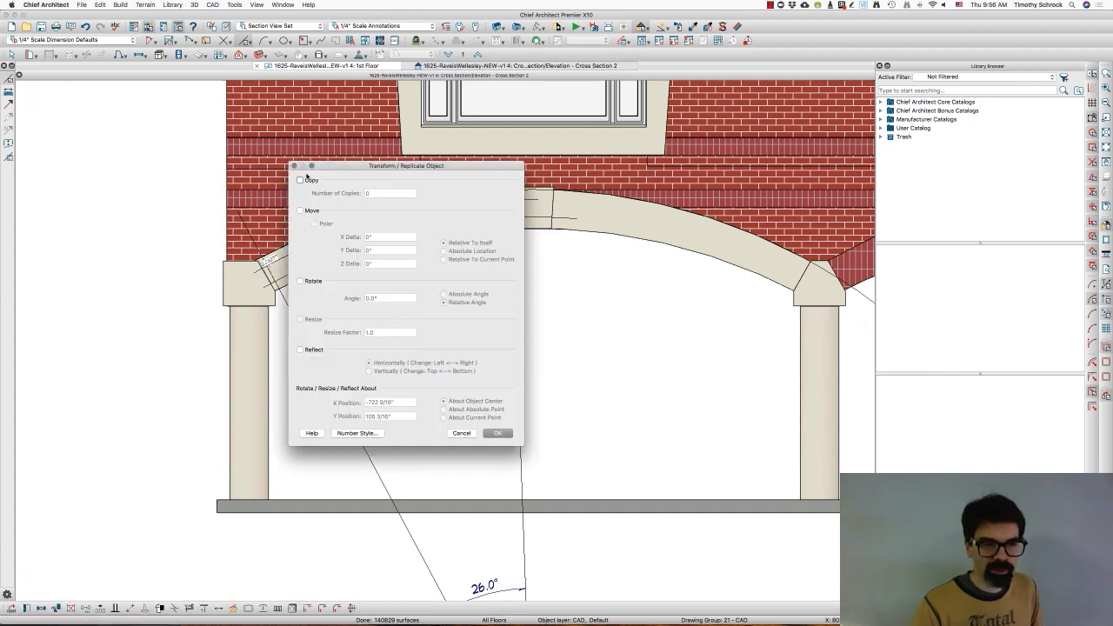
{"action": "type", "text": "42"}
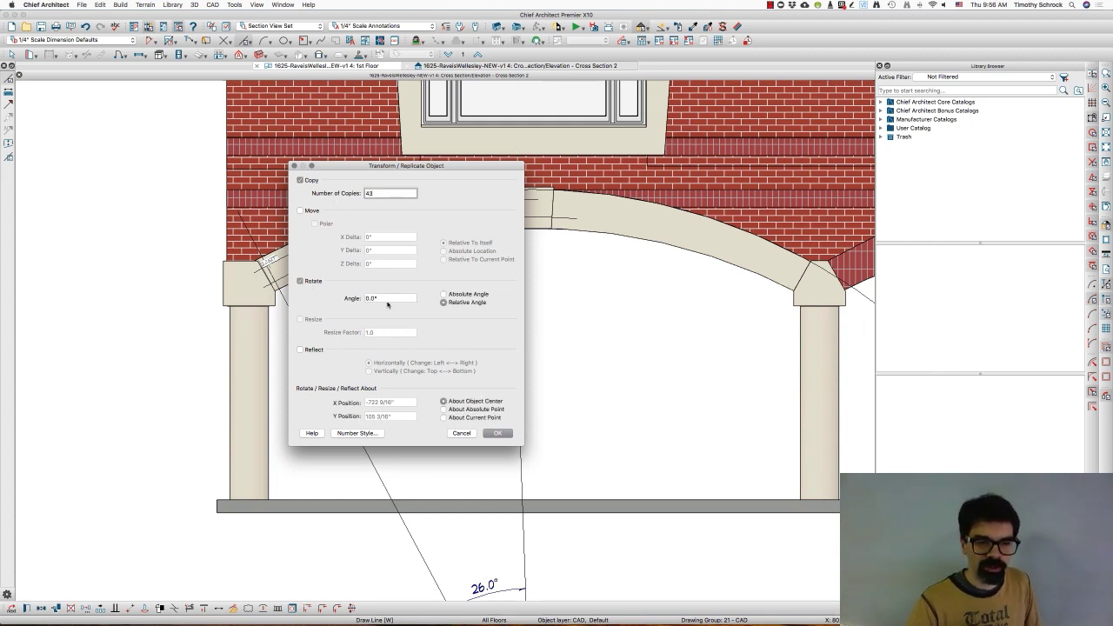
{"action": "left_click", "coordinate": [444, 418]}
{"action": "type", "text": "."}
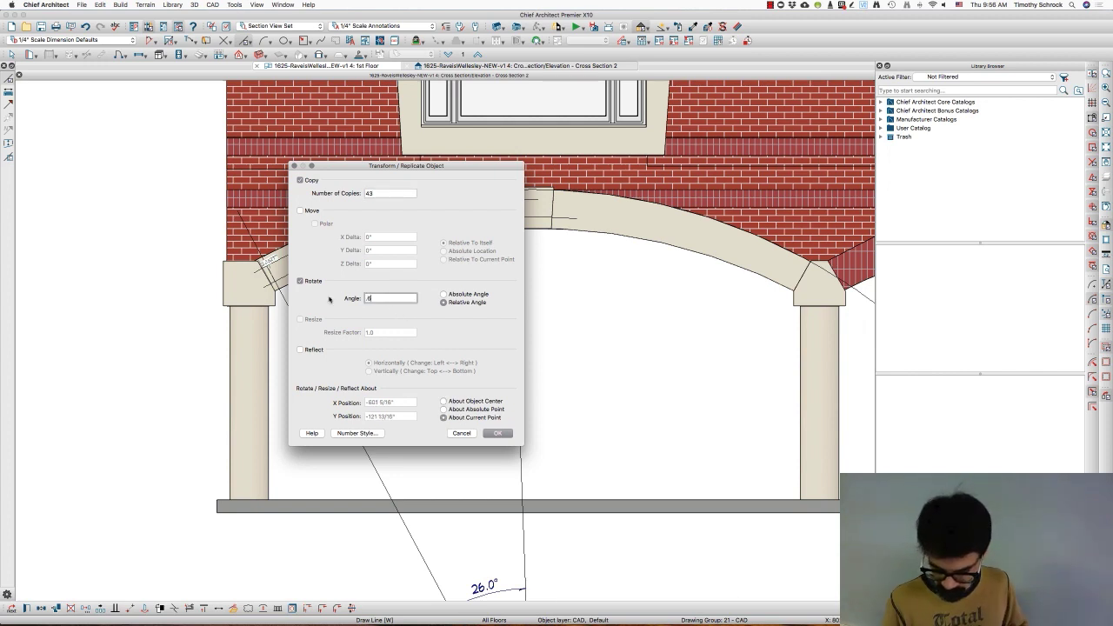
{"action": "type", "text": "619"}
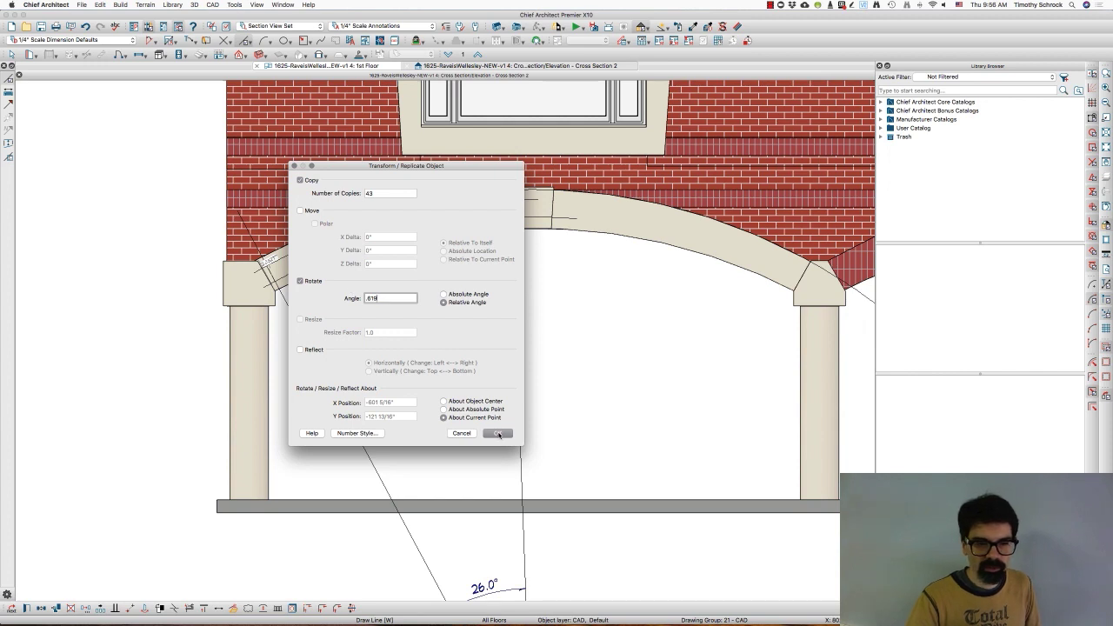
Apply the replicate settings to create the rotated joint line copies.
{"action": "left_click", "coordinate": [498, 433]}
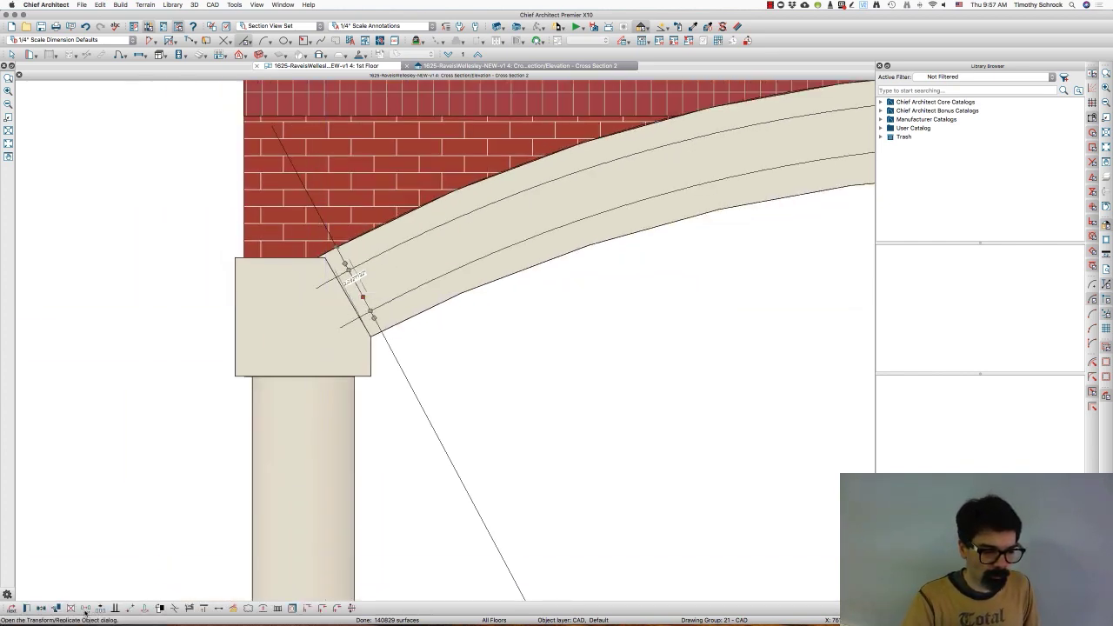
Replicate the joint line 42 times with a -.619° rotation about the current point.
{"action": "left_click", "coordinate": [85, 607]}
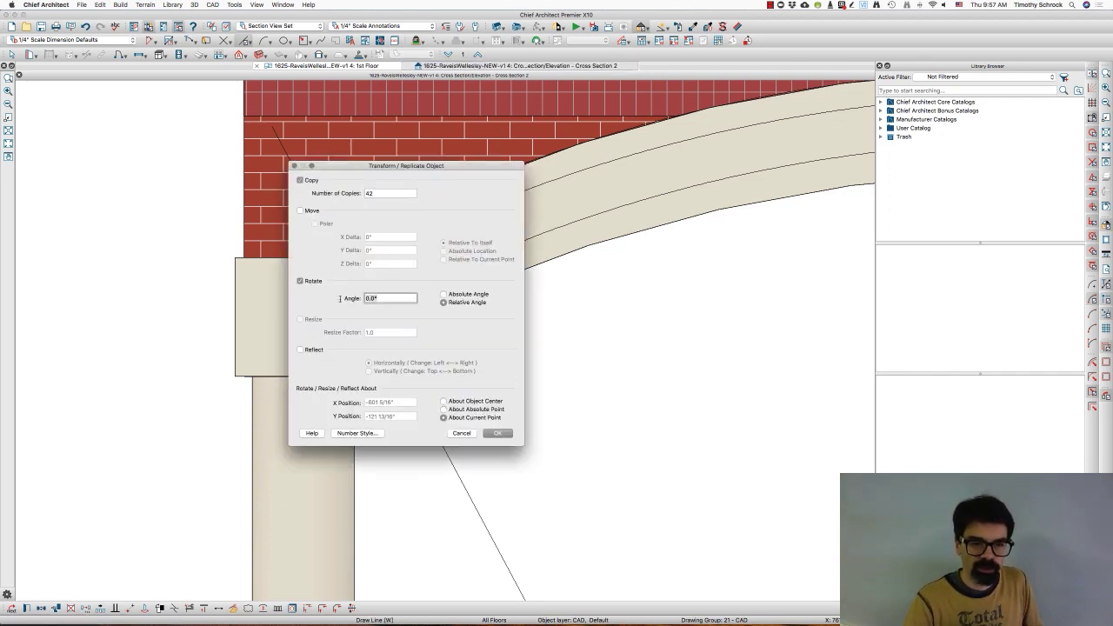
{"action": "type", "text": ".60"}
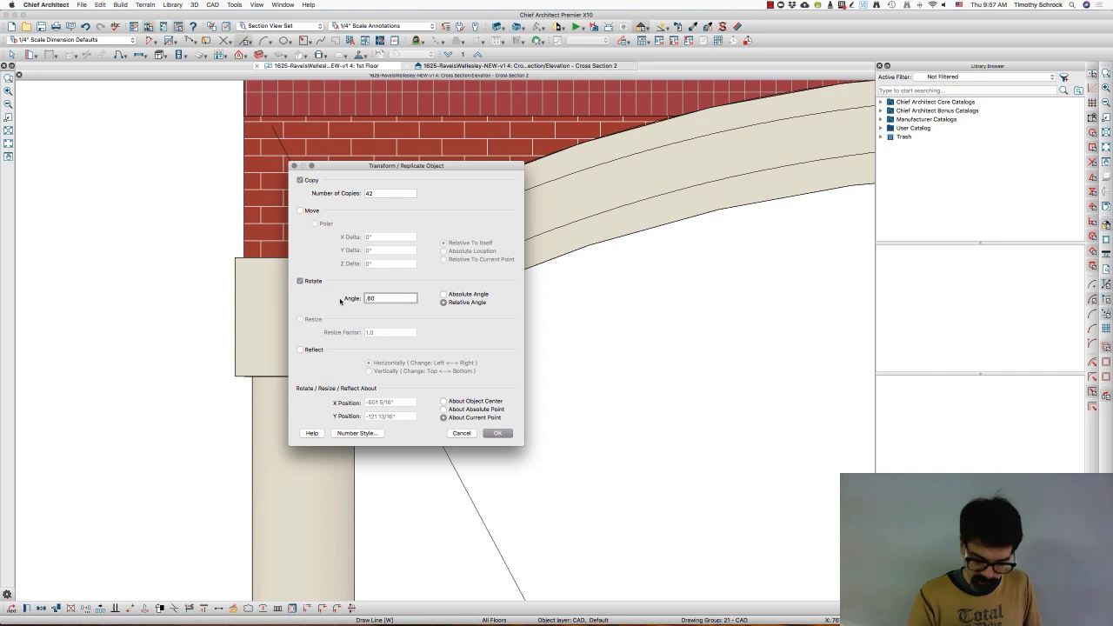
{"action": "type", "text": "619"}
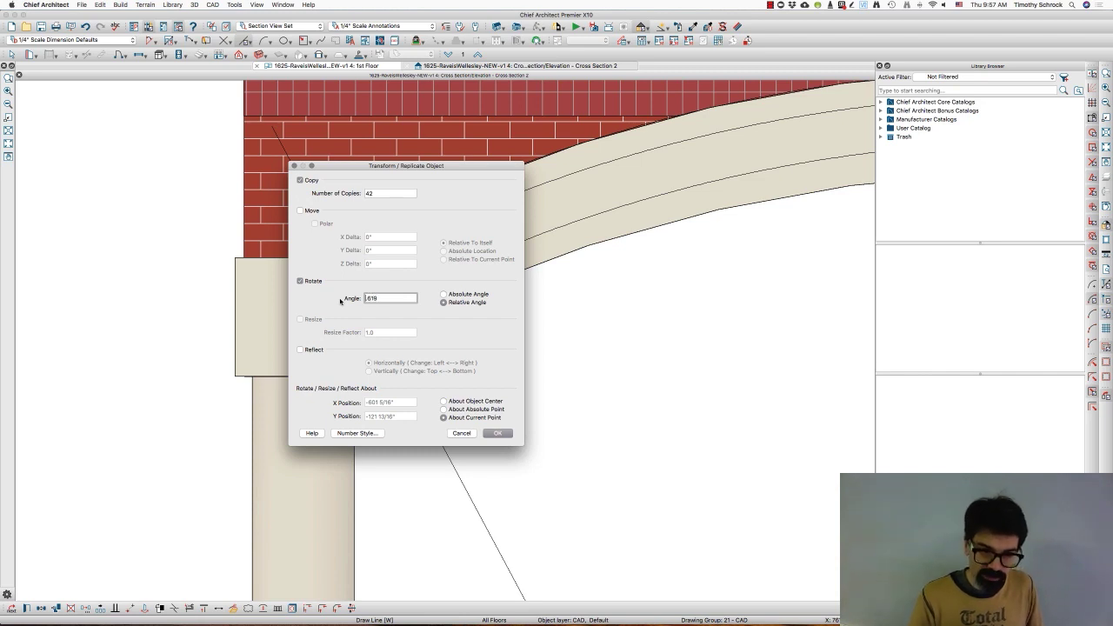
{"action": "type", "text": "-.619"}
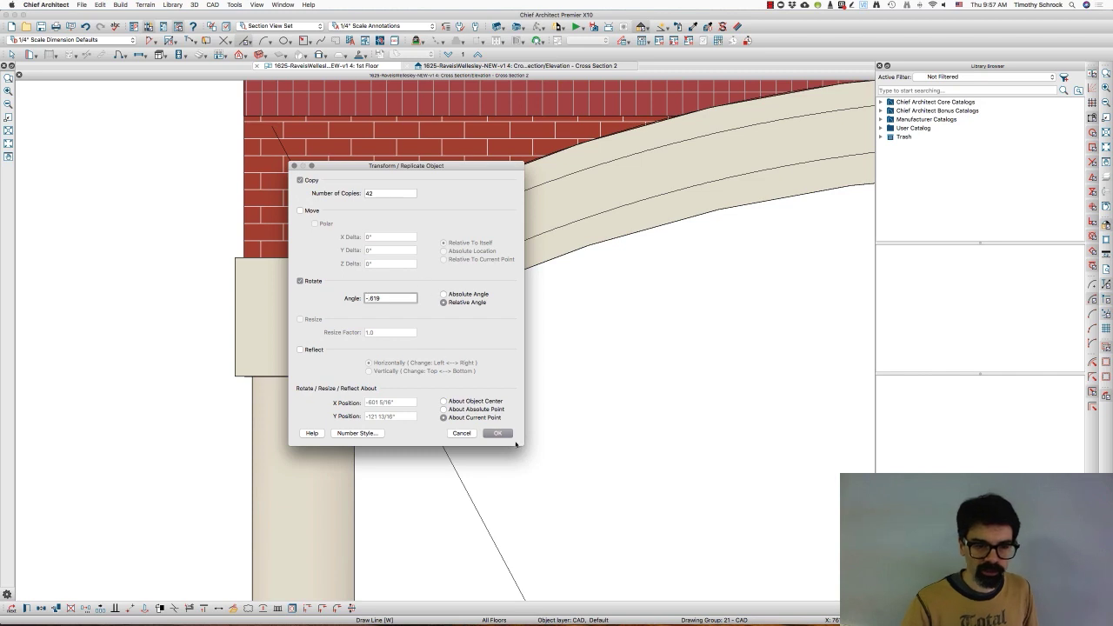
{"action": "left_click", "coordinate": [497, 433]}
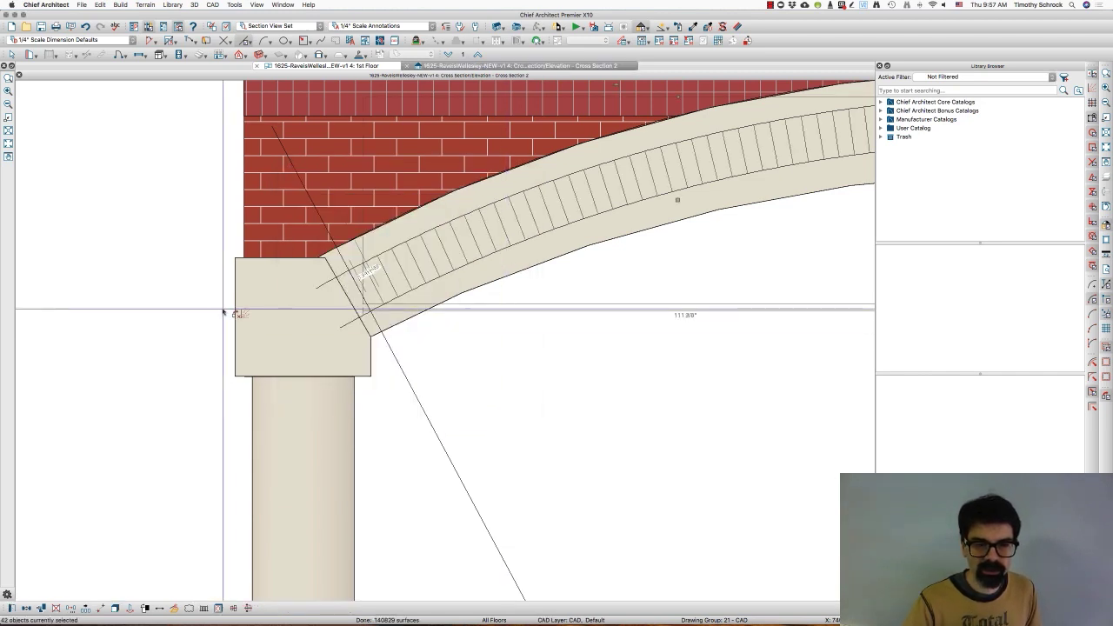